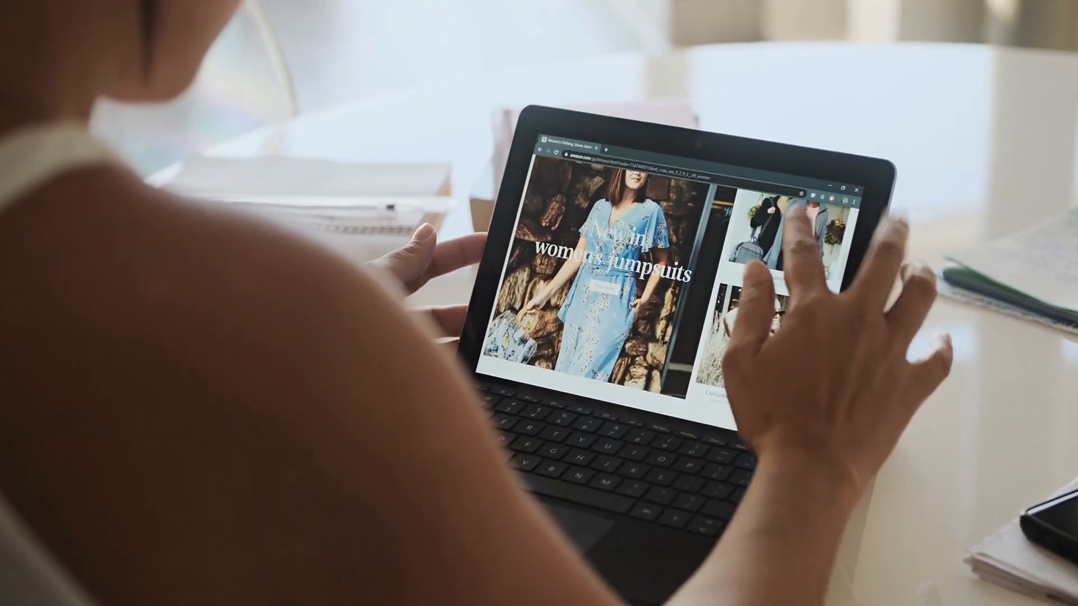
scroll(down, 3)
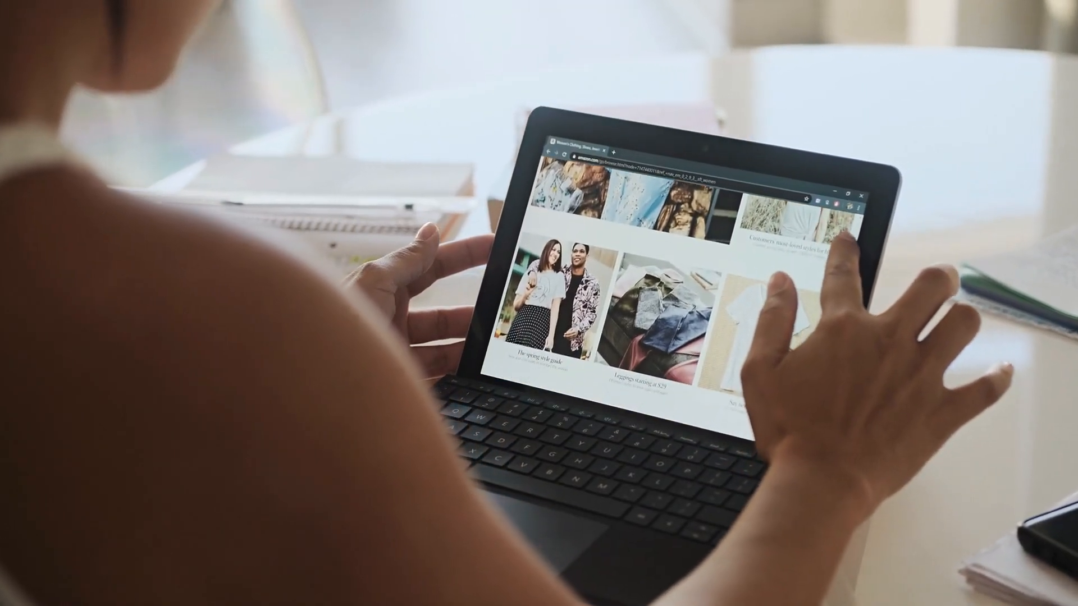